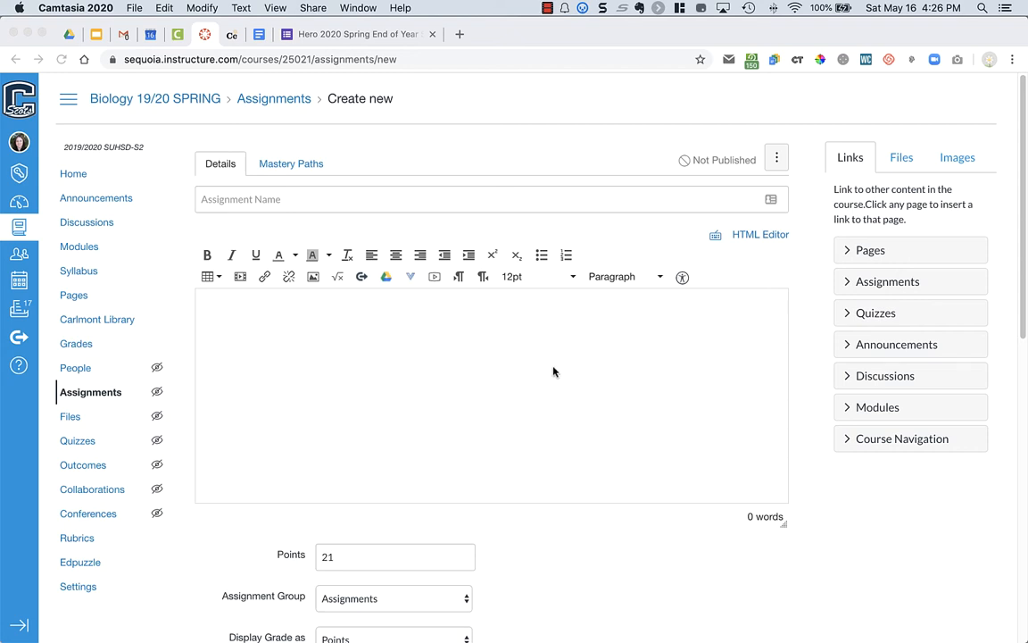
mouse_move(440, 394)
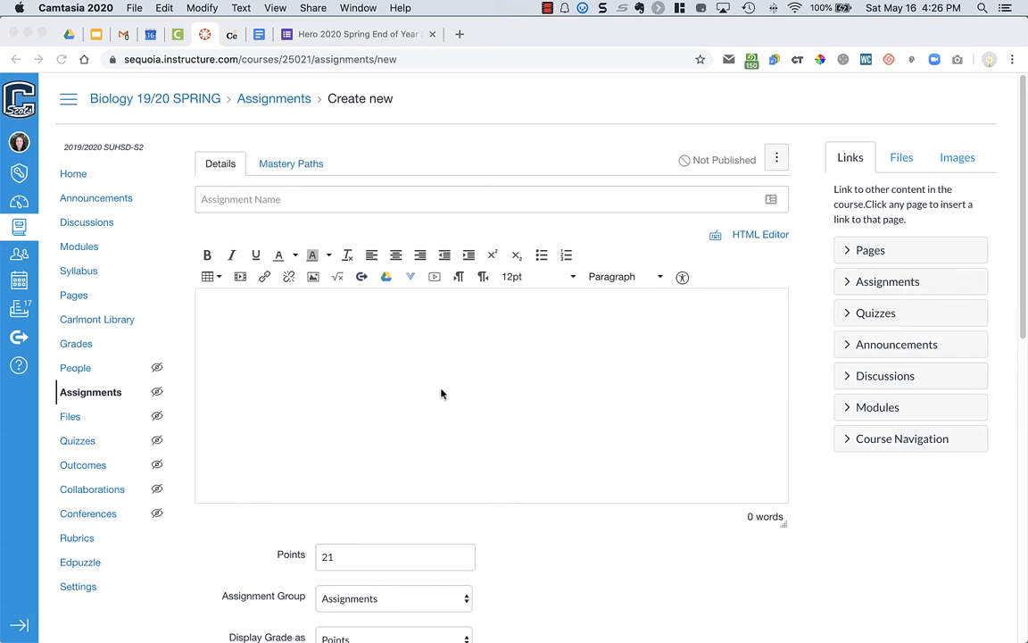
mouse_move(307, 330)
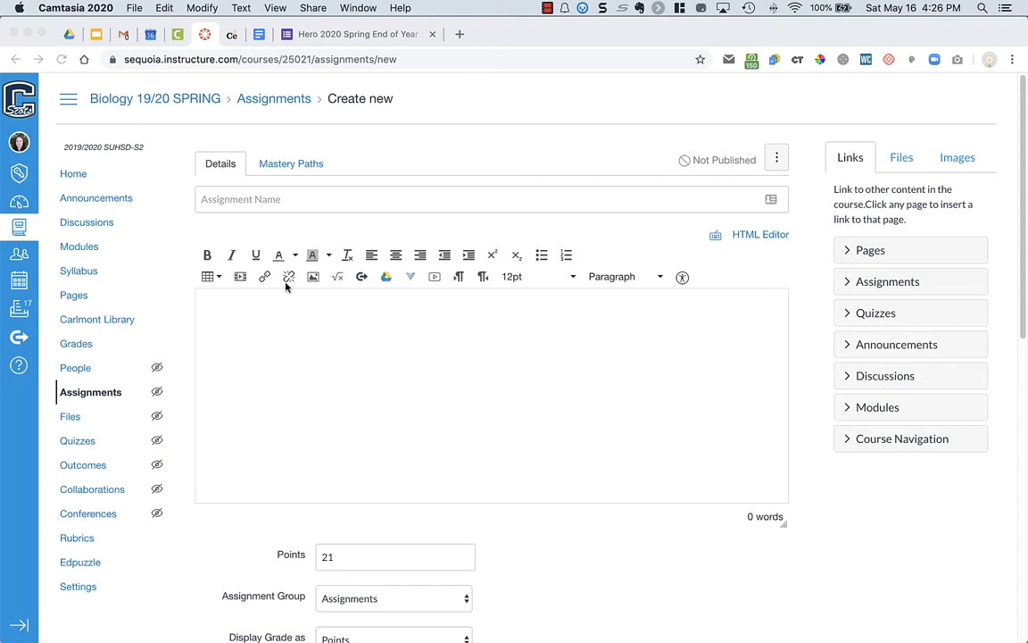
mouse_move(312, 277)
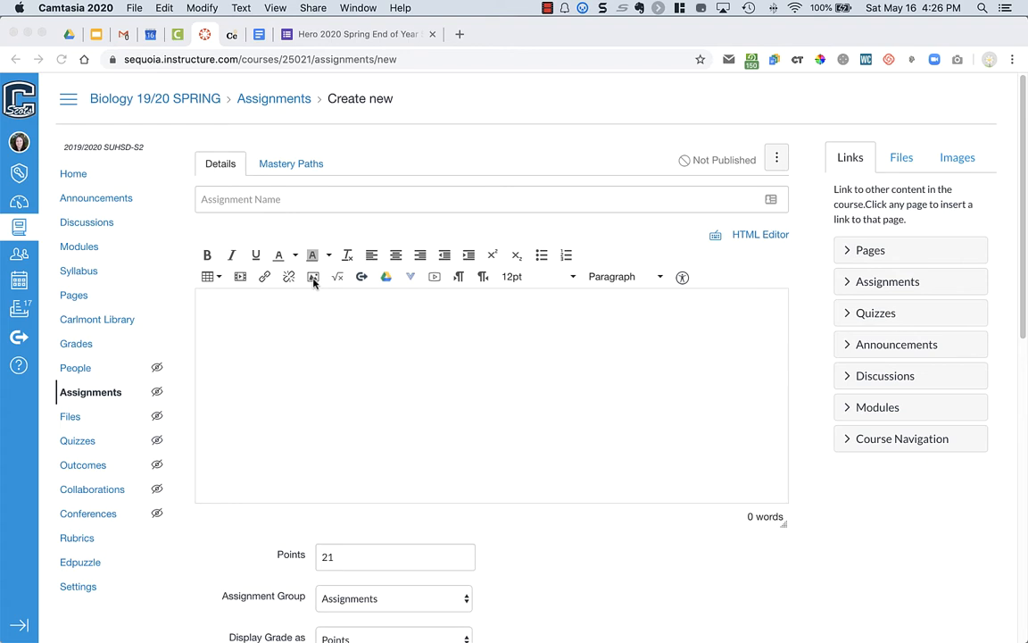
Start embedding an image in the description and choose Canvas files as the source over Flickr.
click(313, 276)
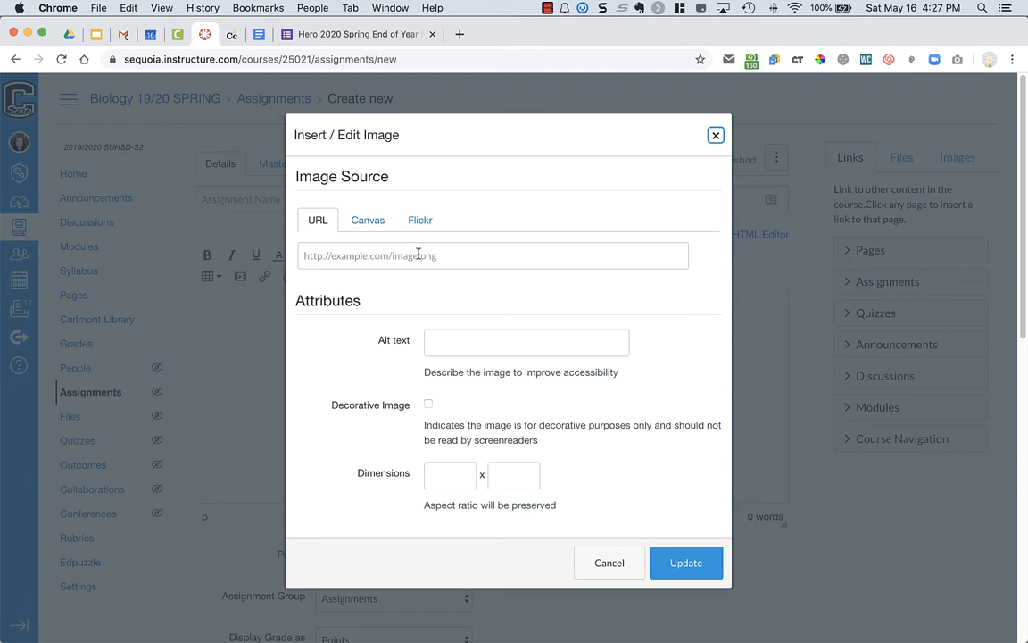
click(420, 220)
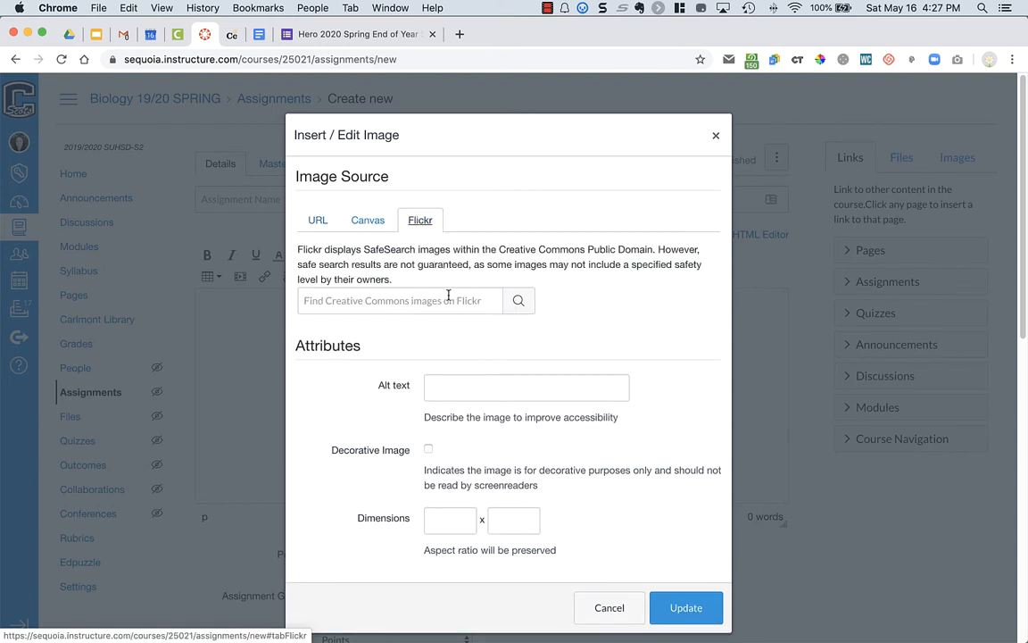
click(368, 220)
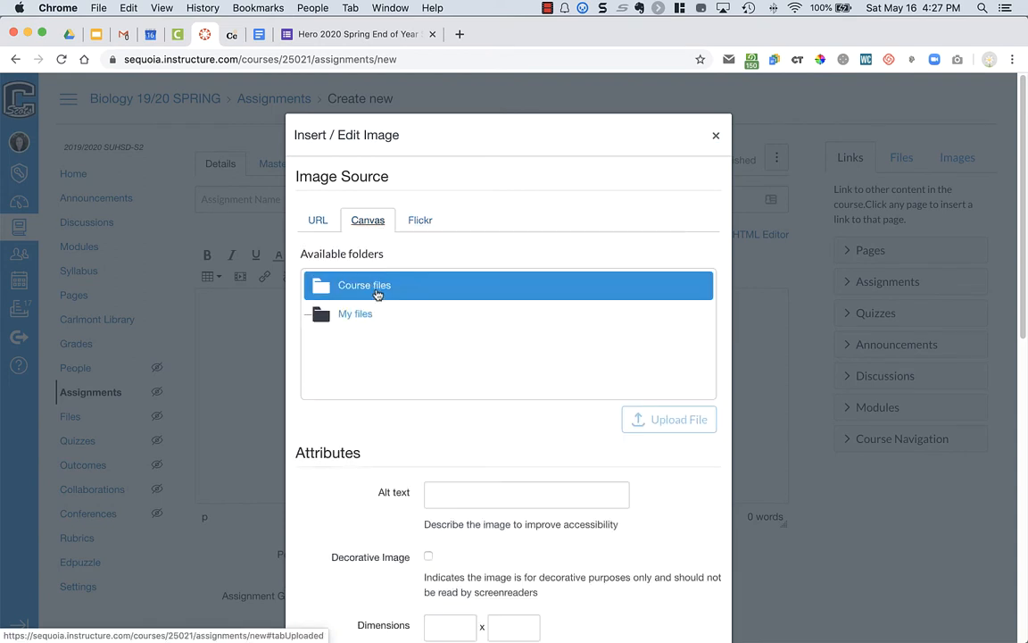
mouse_move(410, 287)
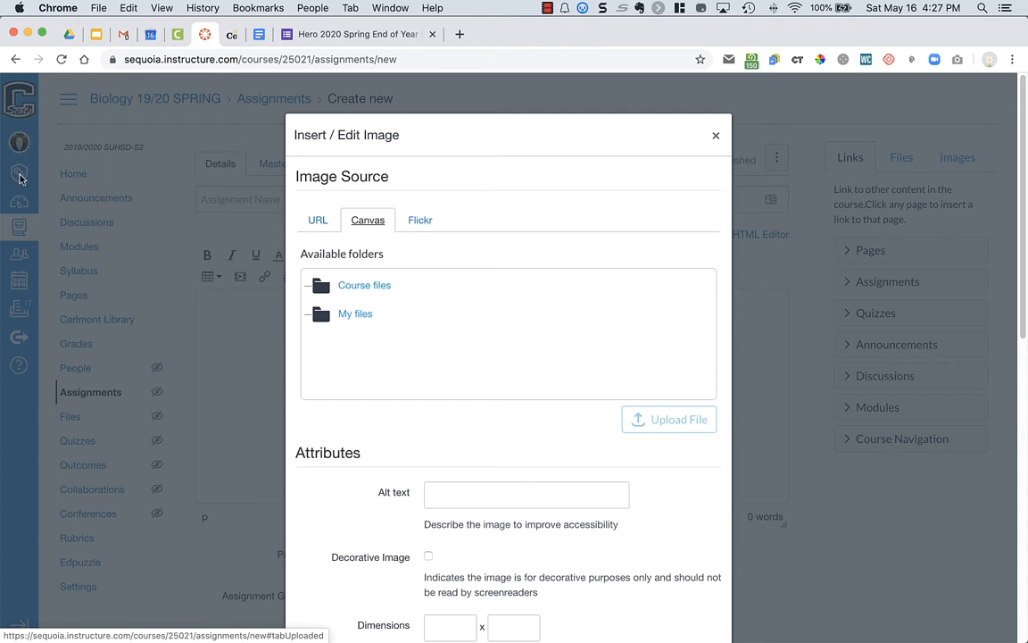
mouse_move(480, 378)
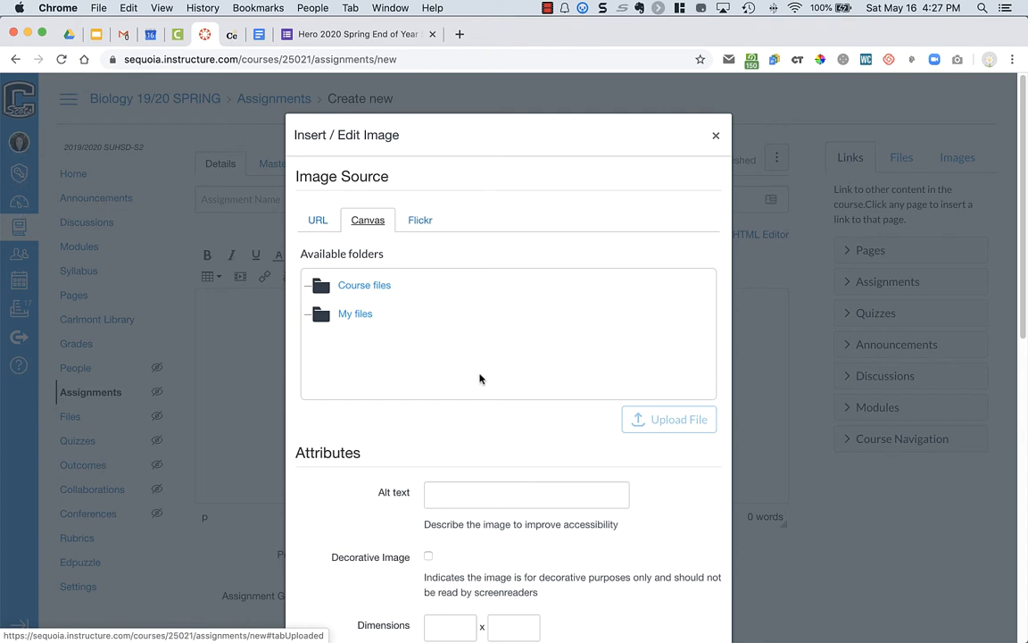
mouse_move(361, 334)
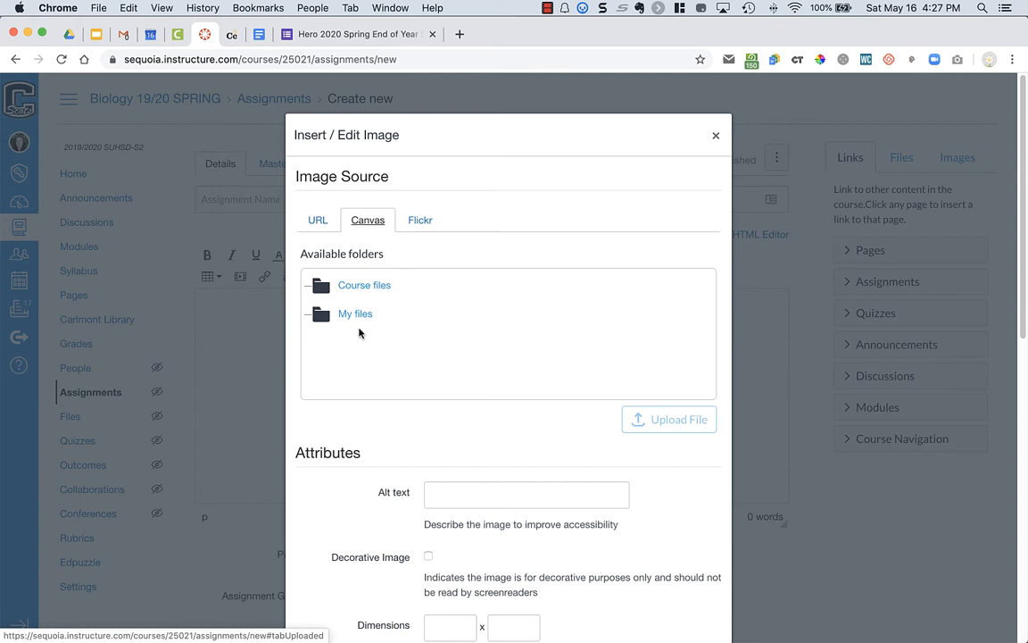
Browse Course files and My files, then expand My files to show its subfolders.
click(355, 314)
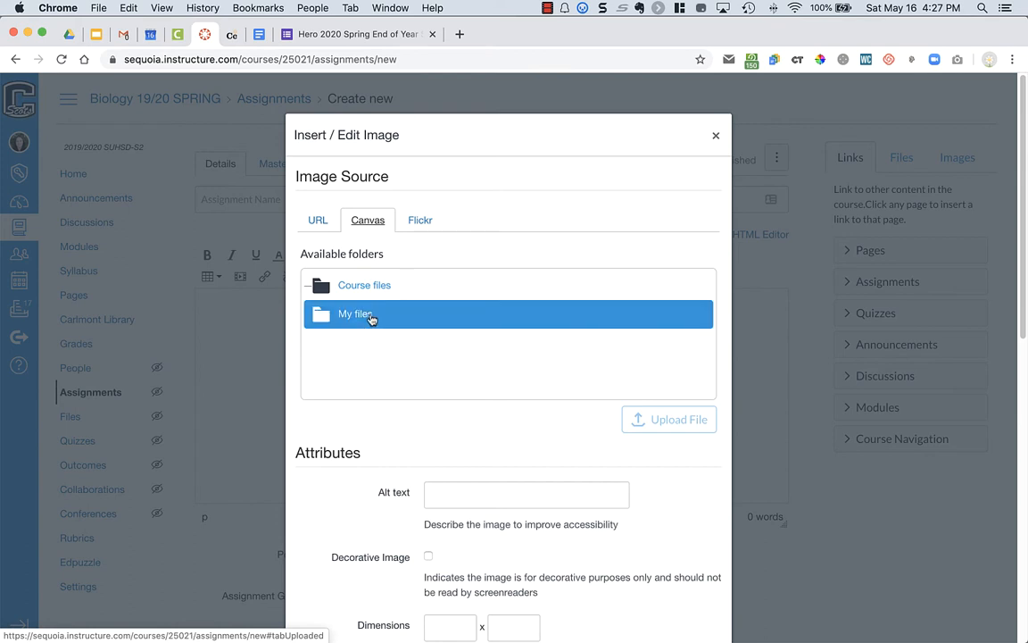
click(364, 286)
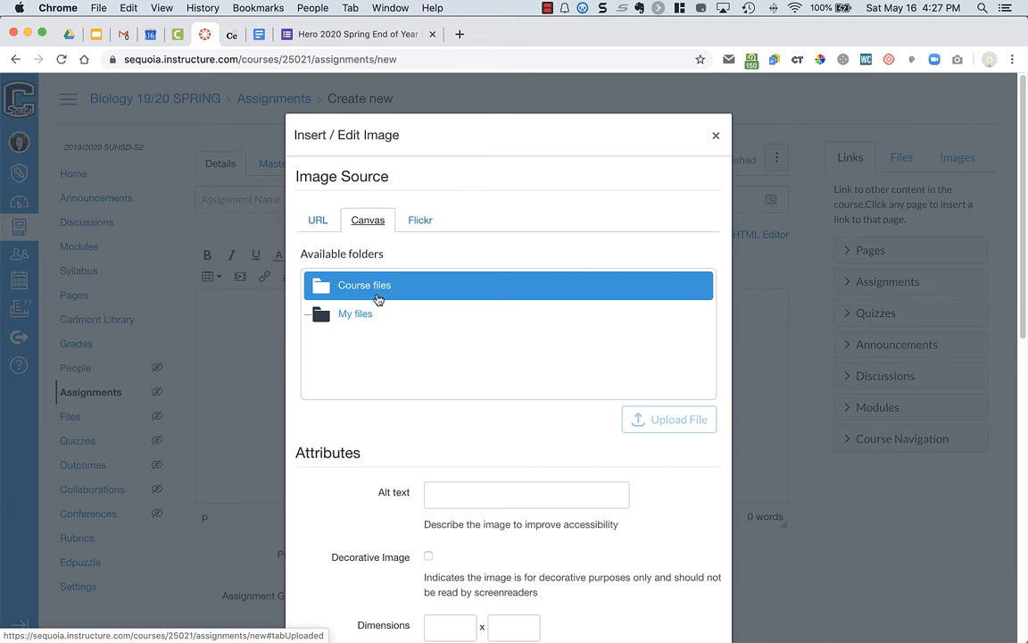
click(355, 314)
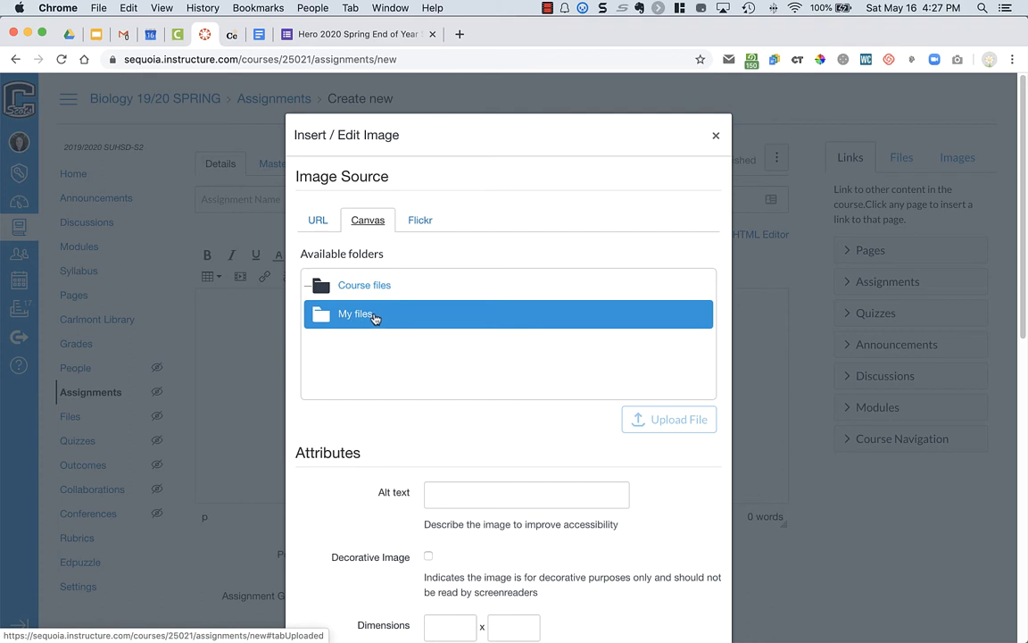
click(355, 314)
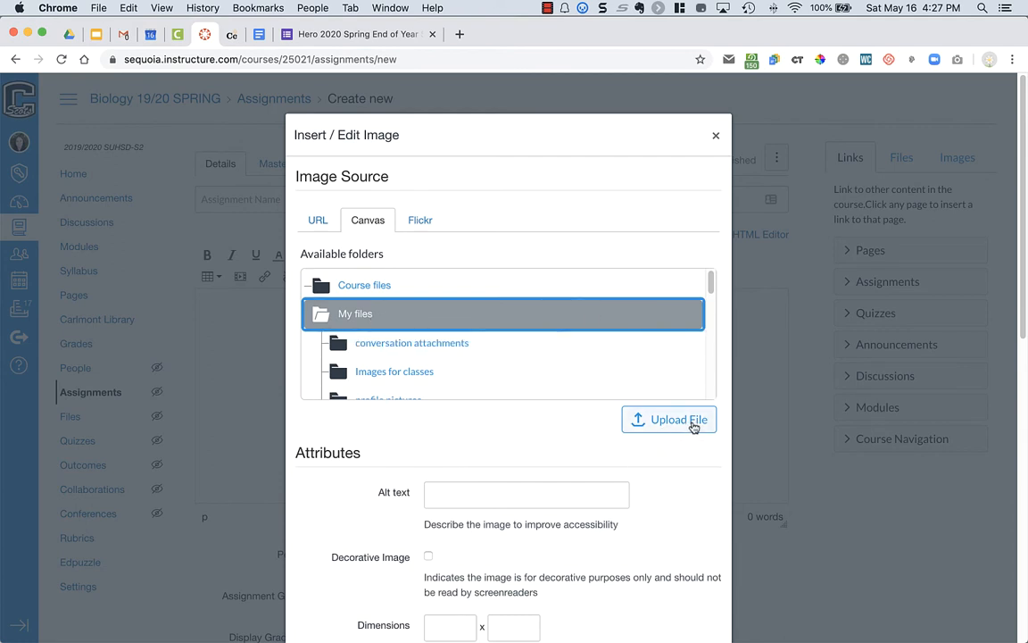
Upload the photo IMG_9429.png from the Desktop through the Finder file picker.
click(668, 419)
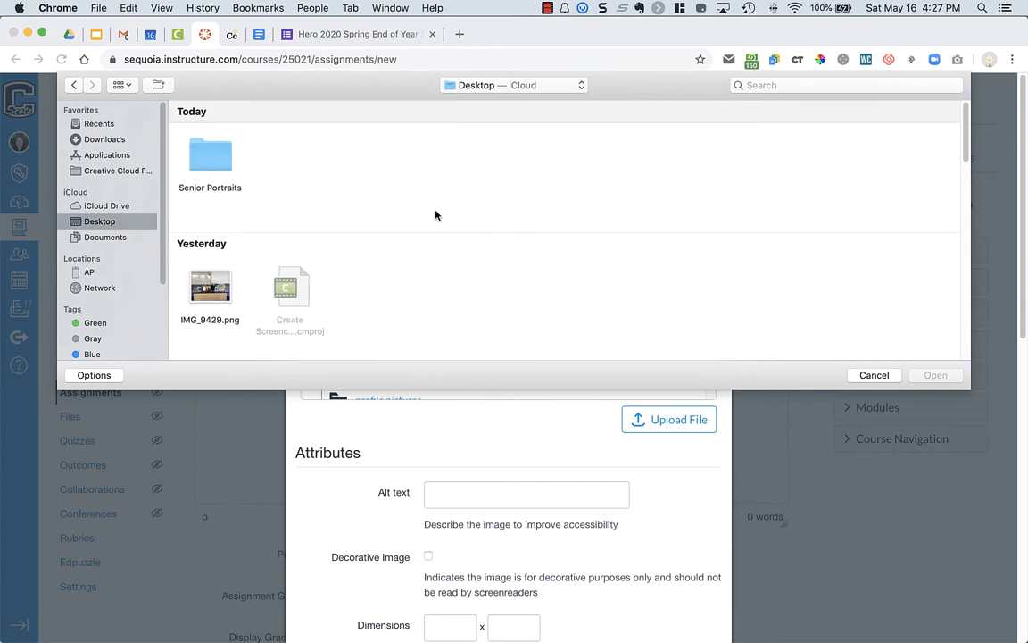
mouse_move(261, 213)
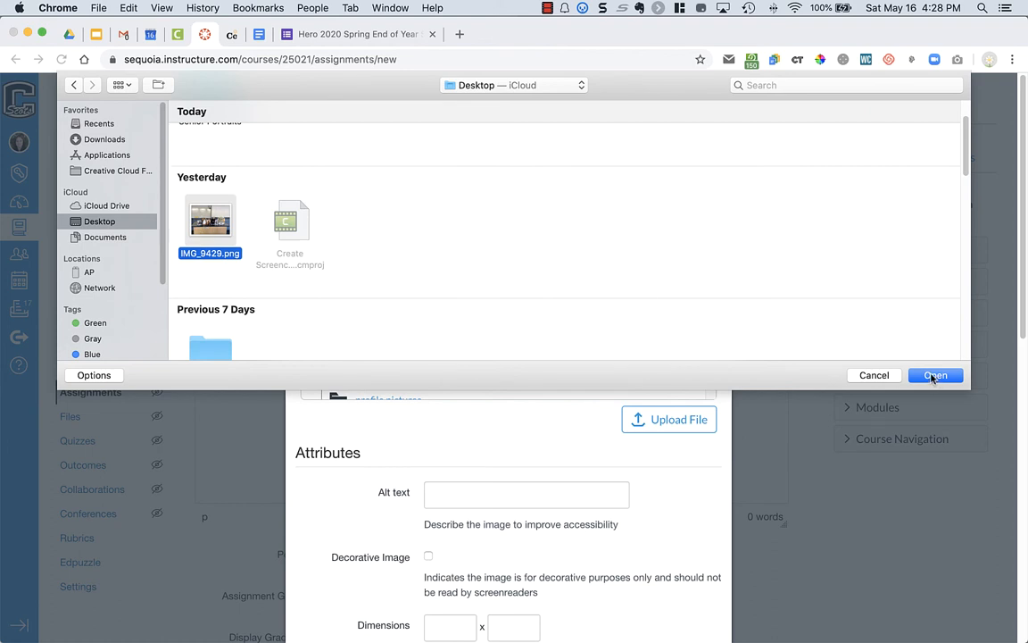
click(935, 375)
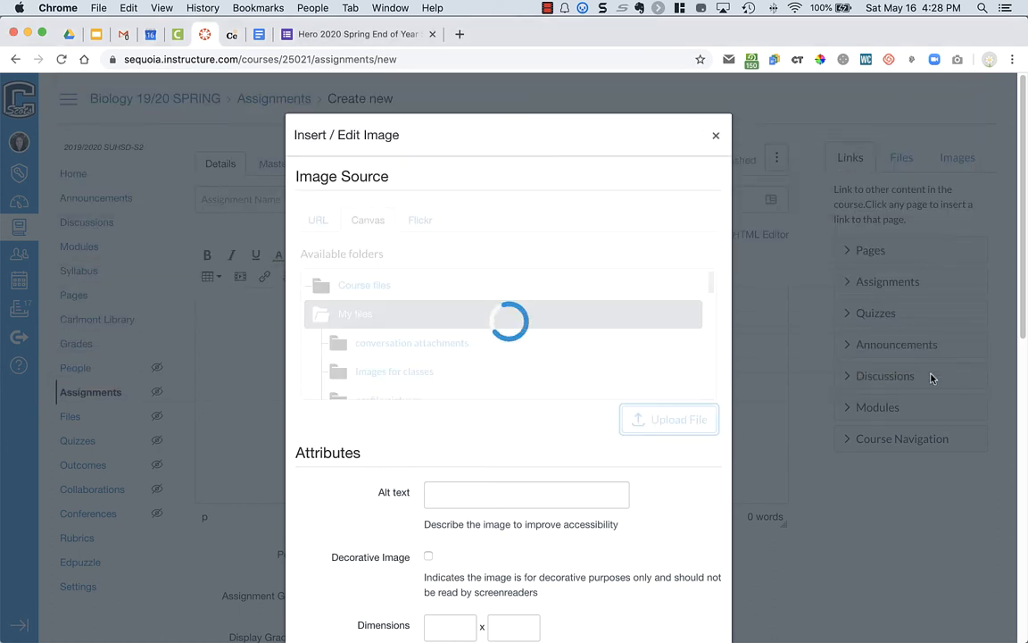
Choose the uploaded IMG_9429.png (4032 × 3024) as the image and clear its alt text.
click(388, 296)
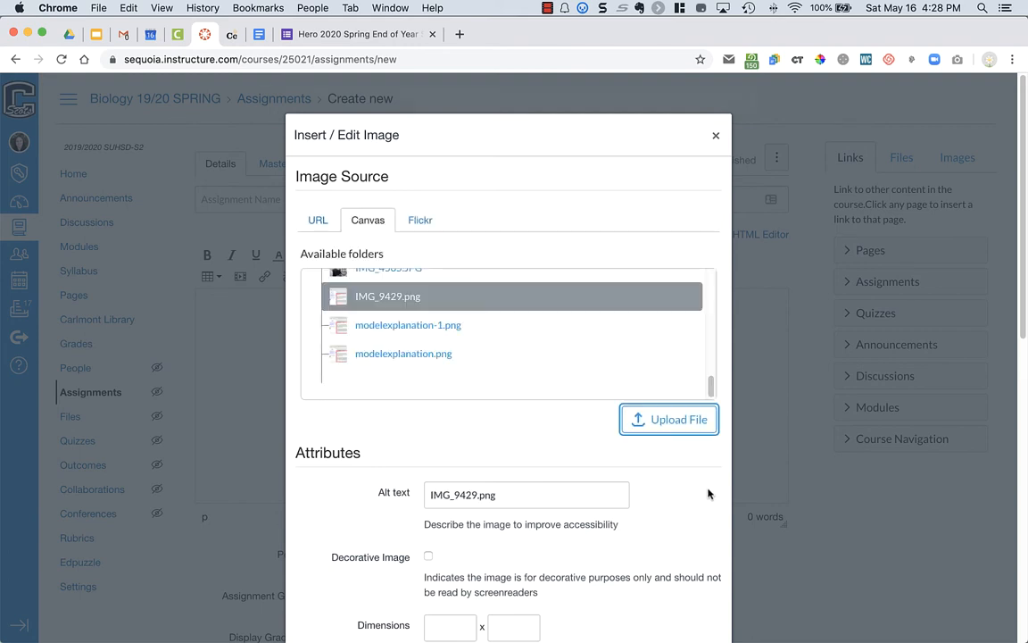
click(668, 418)
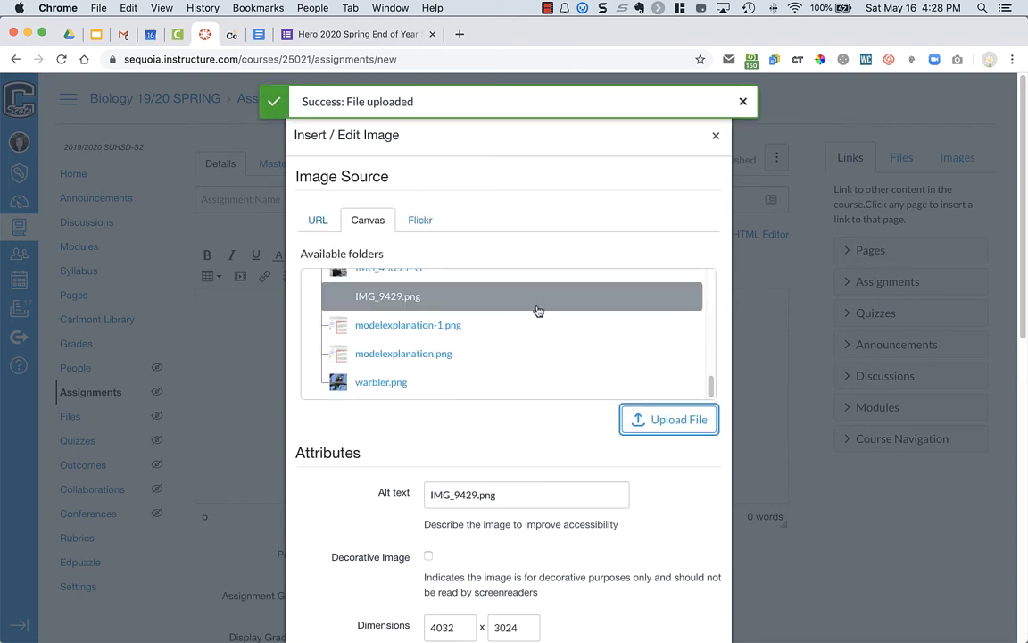
scroll(down, 3)
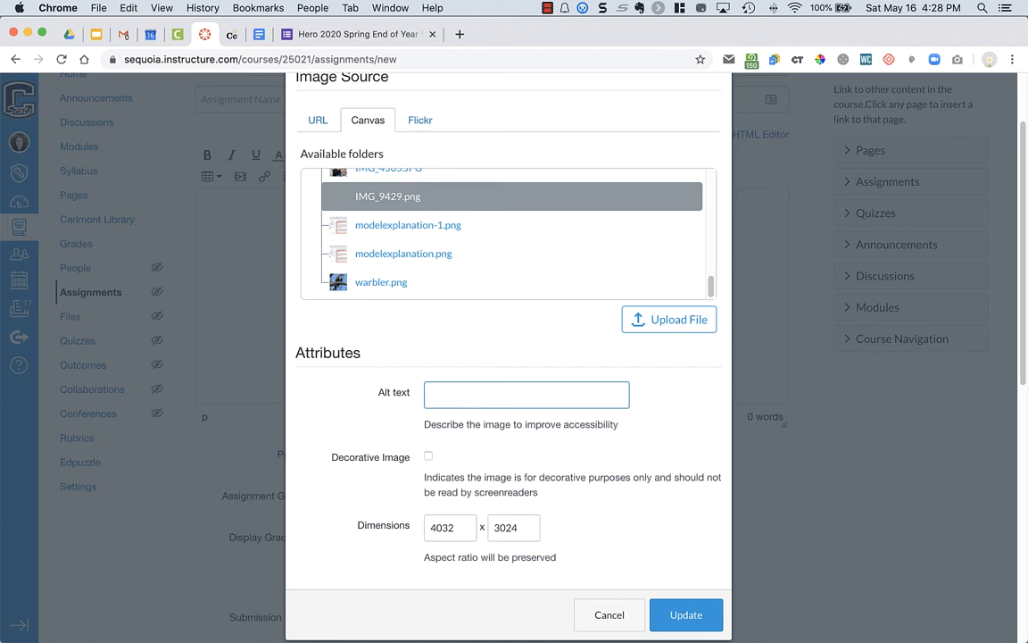
Describe the photo as 'classroom desk' in its alt text.
text(classroom desk)
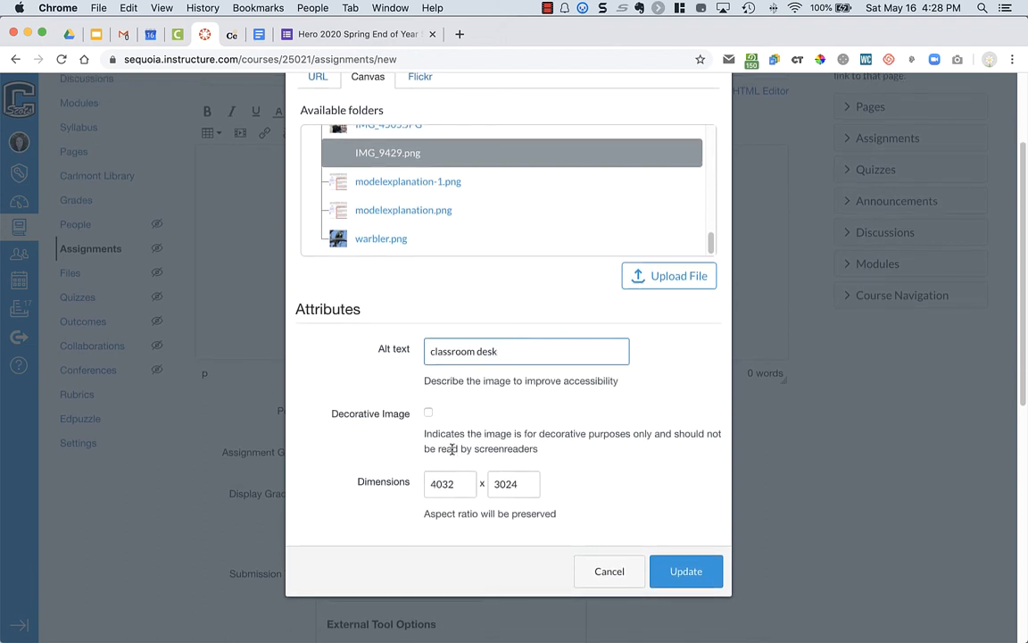
scroll(down, 3)
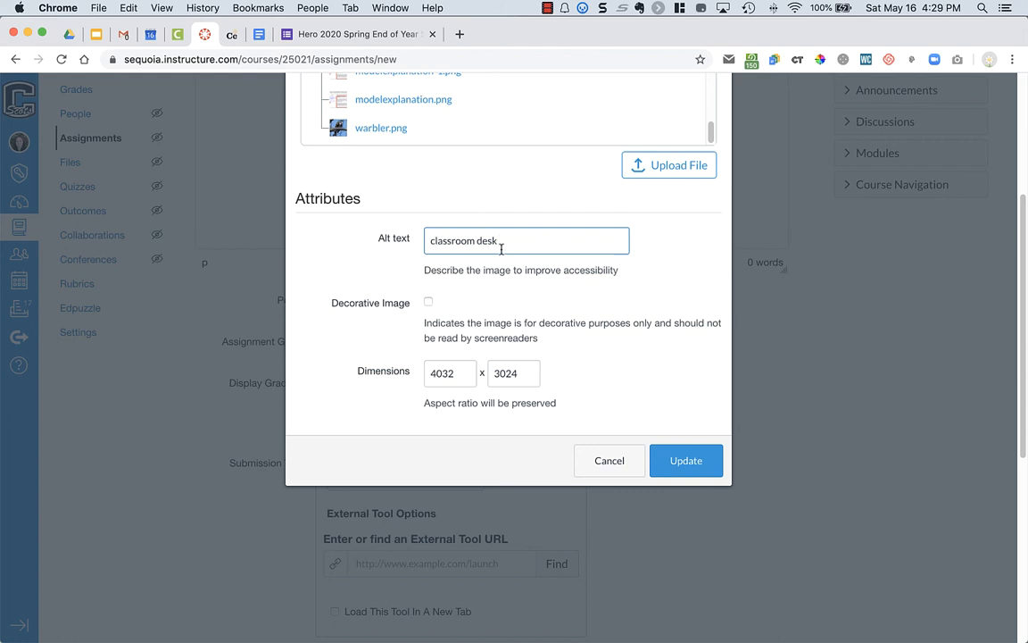
mouse_move(450, 373)
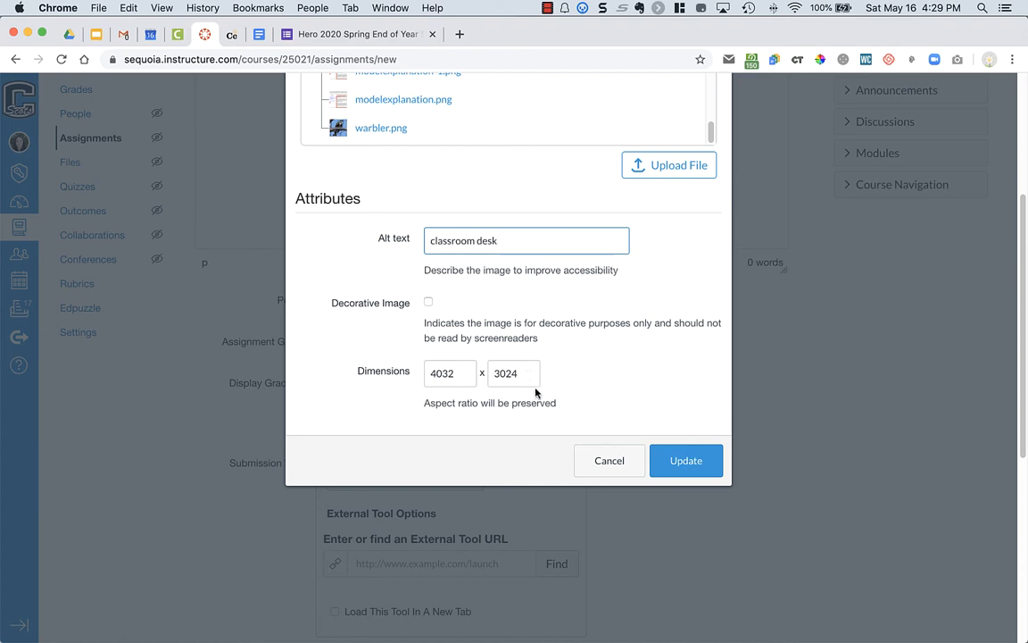
Insert the classroom desk photo into the assignment description and select it in the editor.
click(686, 461)
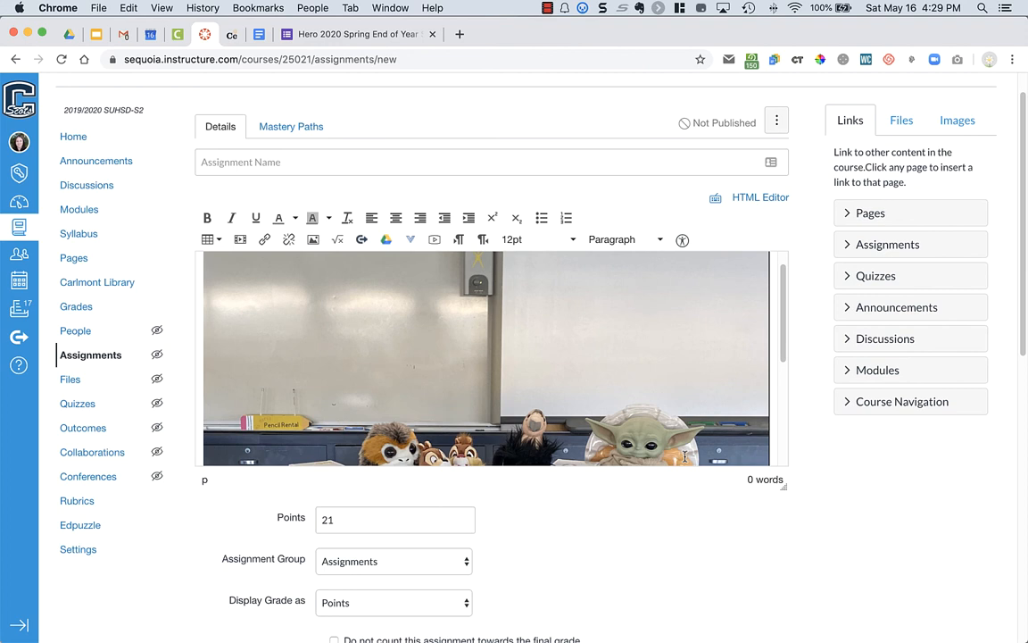
scroll(down, 3)
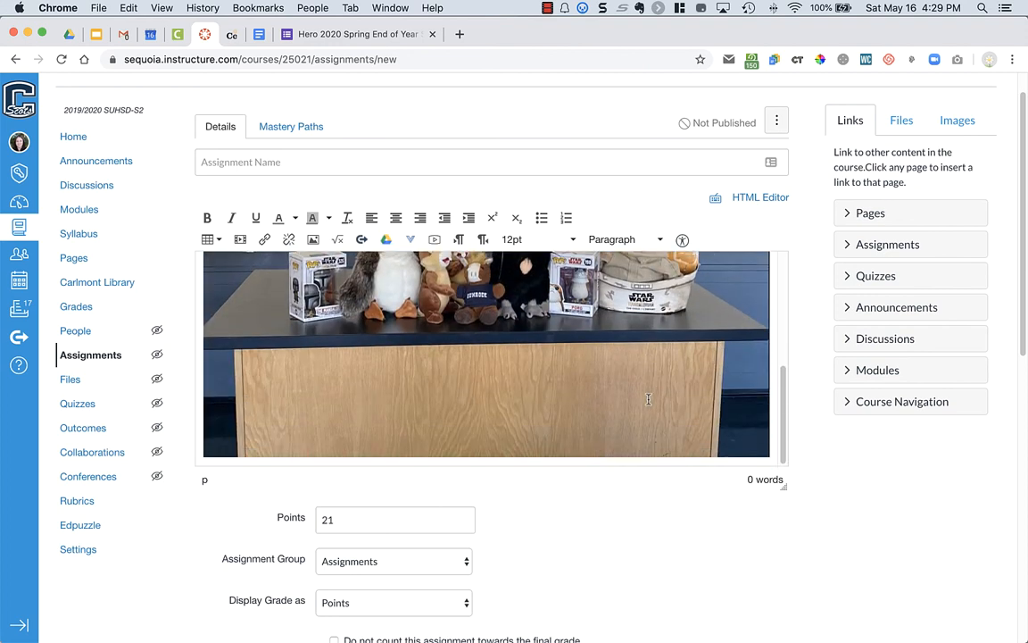
click(486, 357)
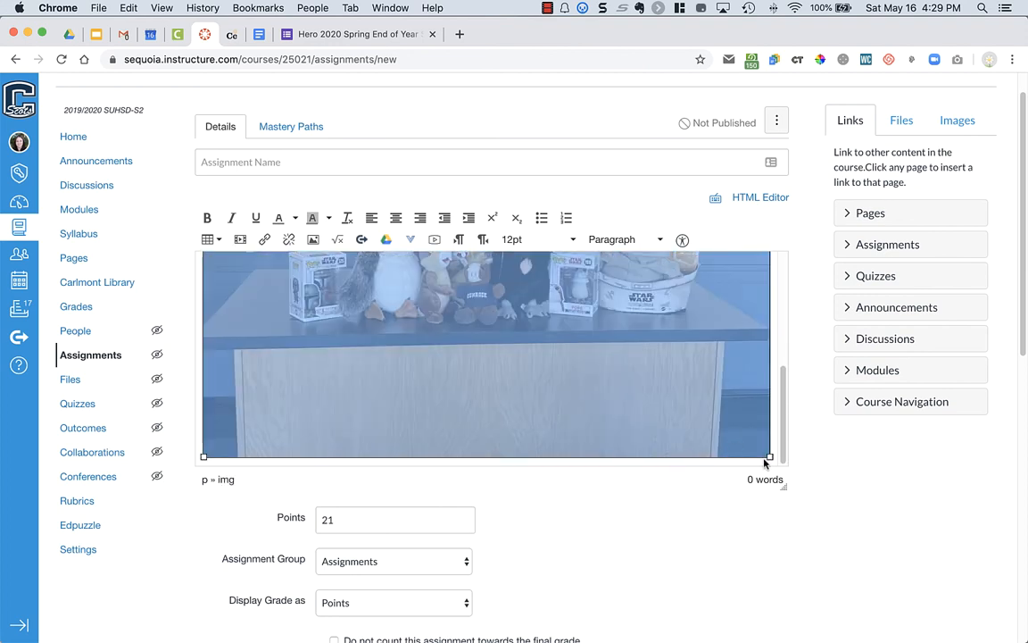